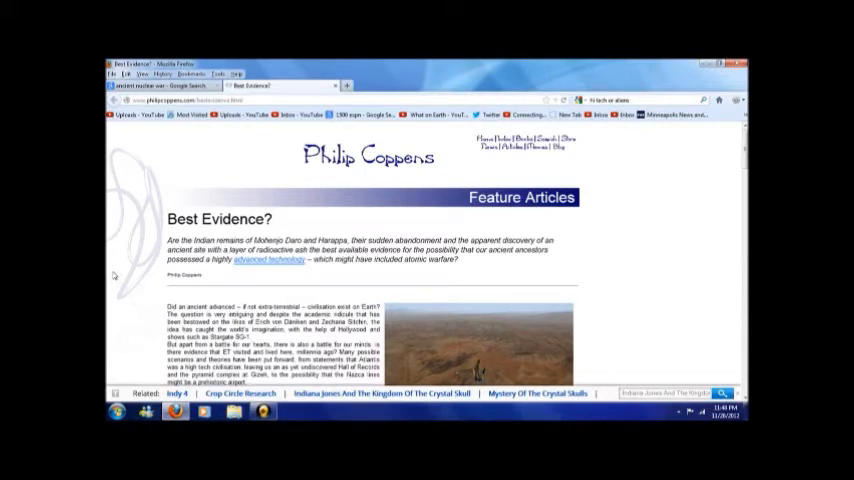
{"action": "mouse_move", "coordinate": [678, 228]}
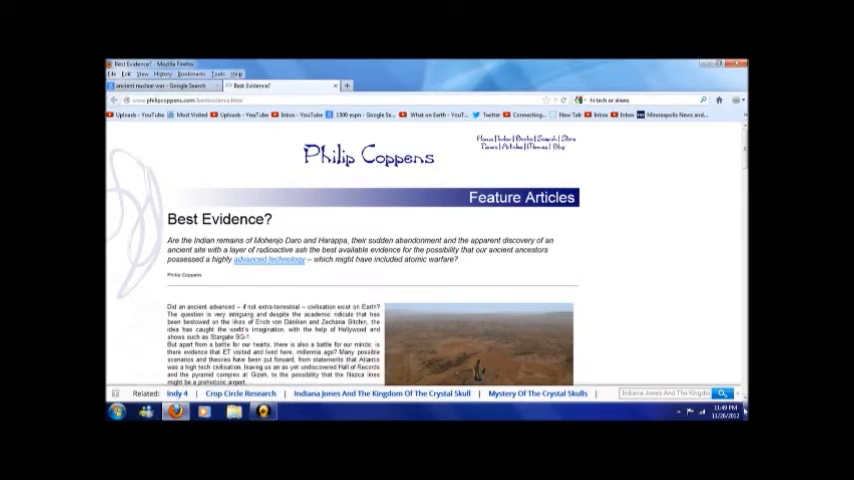
{"action": "scroll", "scroll_direction": "down", "scroll_amount": 3}
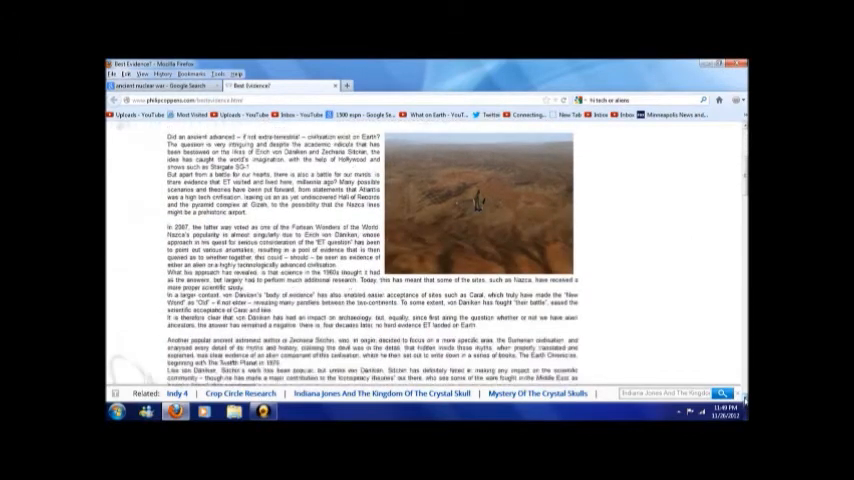
{"action": "scroll", "scroll_direction": "down", "scroll_amount": 3}
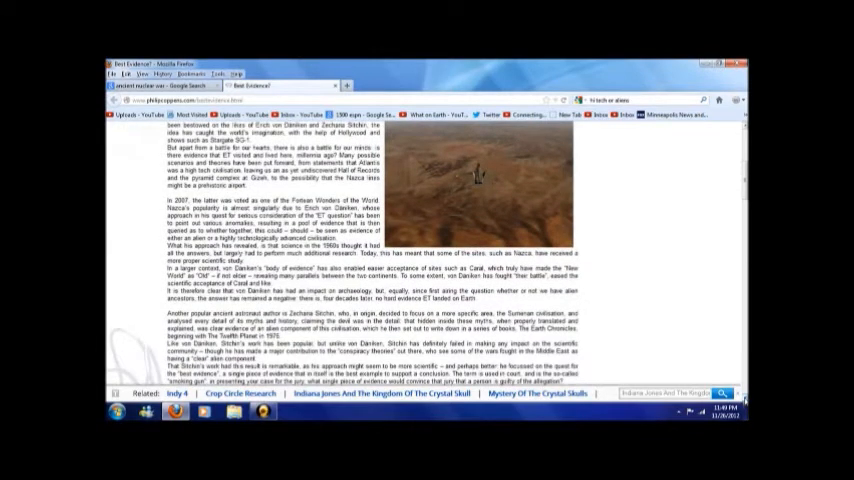
{"action": "scroll", "scroll_direction": "down", "scroll_amount": 3}
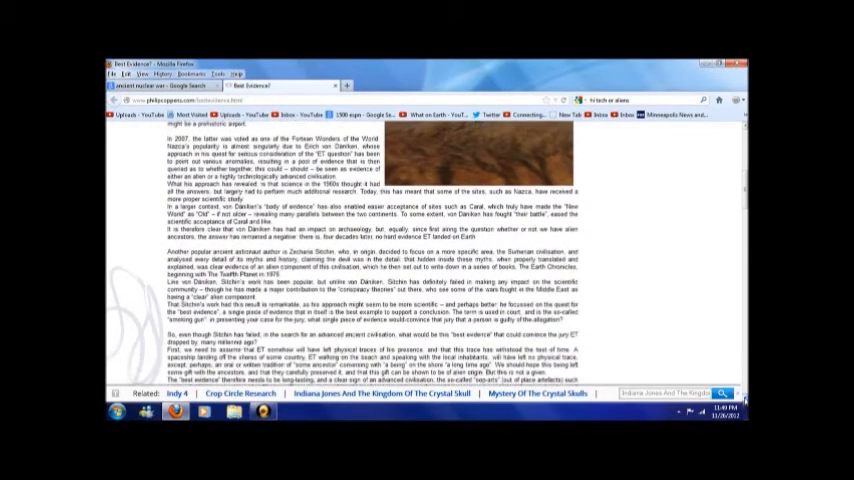
{"action": "scroll", "scroll_direction": "down", "scroll_amount": 3}
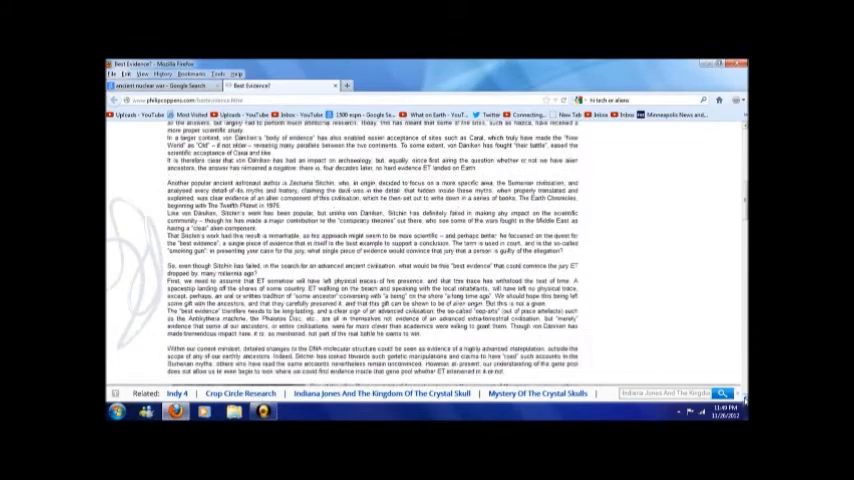
{"action": "scroll", "scroll_direction": "down", "scroll_amount": 3}
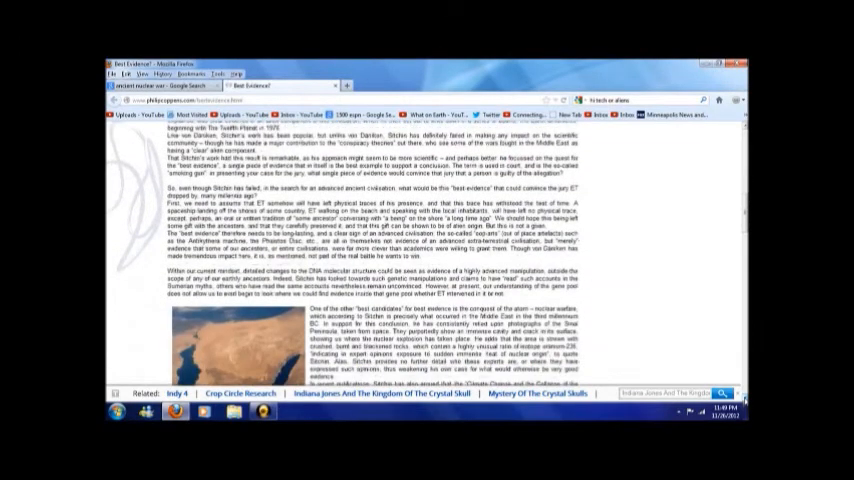
{"action": "scroll", "scroll_direction": "down", "scroll_amount": 3}
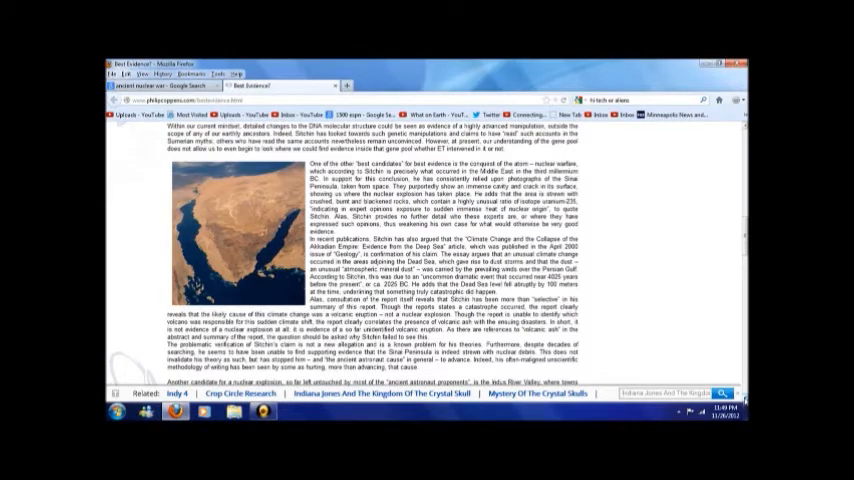
{"action": "scroll", "scroll_direction": "down", "scroll_amount": 3}
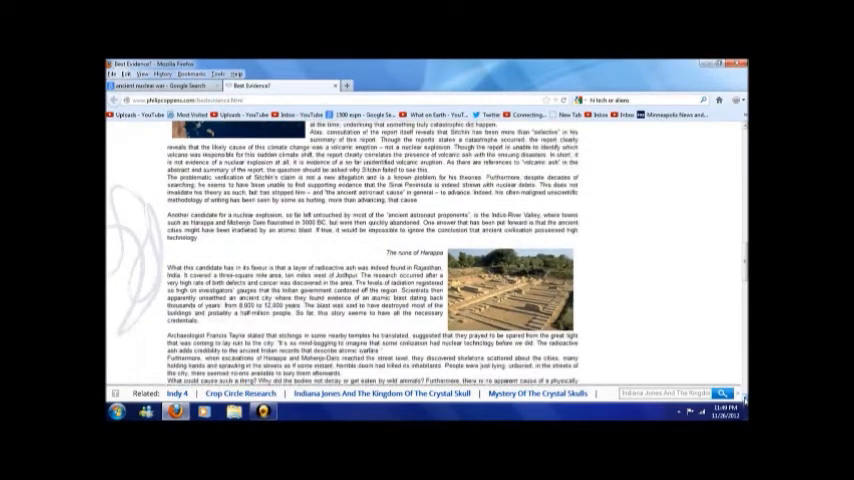
{"action": "scroll", "scroll_direction": "down", "scroll_amount": 3}
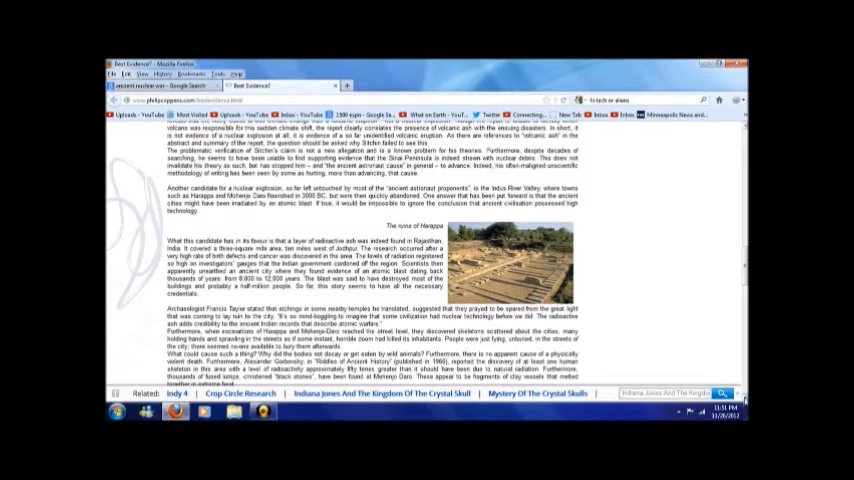
{"action": "scroll", "scroll_direction": "down", "scroll_amount": 3}
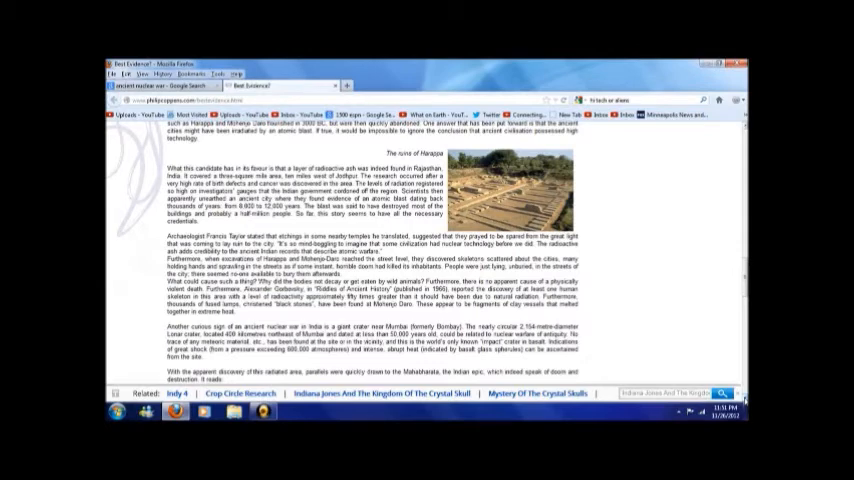
{"action": "scroll", "scroll_direction": "down", "scroll_amount": 3}
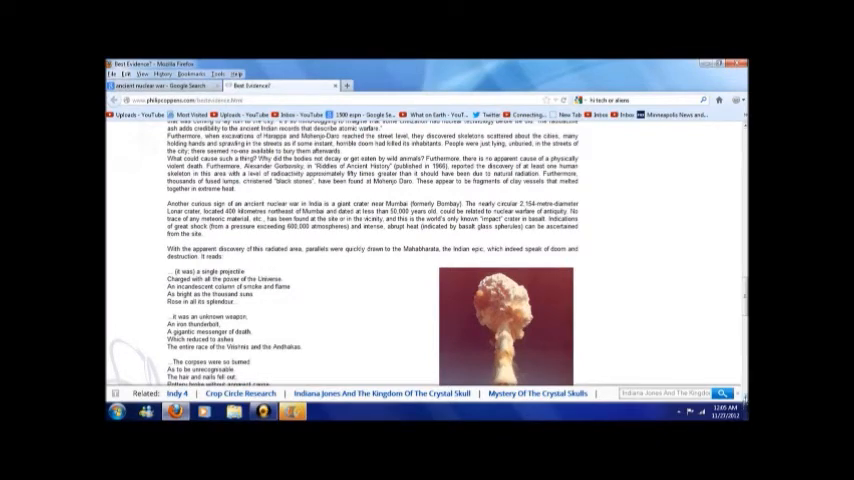
{"action": "scroll", "scroll_direction": "down", "scroll_amount": 3}
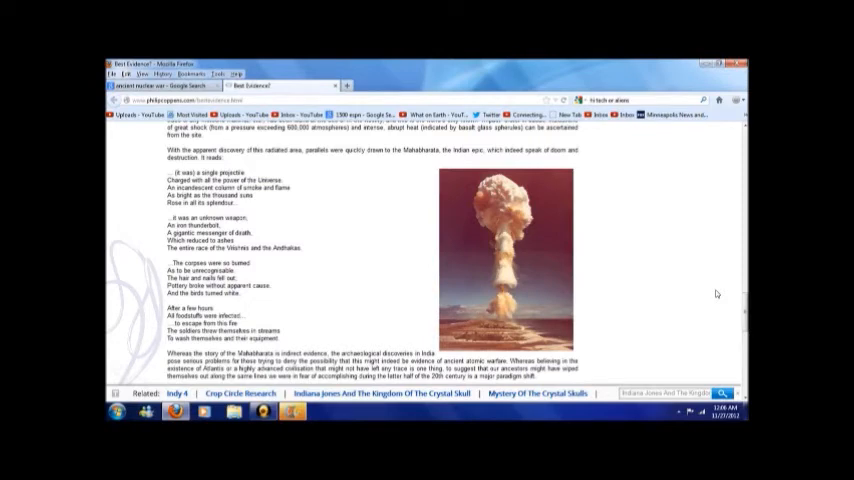
{"action": "mouse_move", "coordinate": [718, 267]}
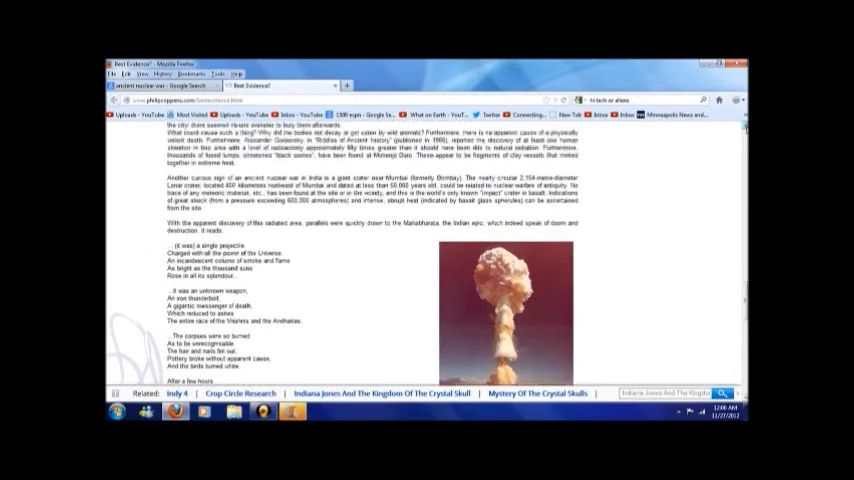
{"action": "scroll", "scroll_direction": "down", "scroll_amount": 3}
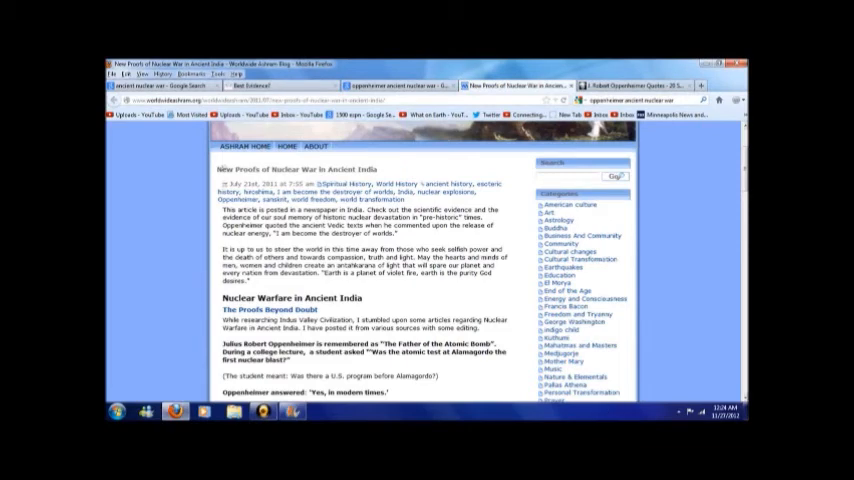
{"action": "scroll", "scroll_direction": "down", "scroll_amount": 3}
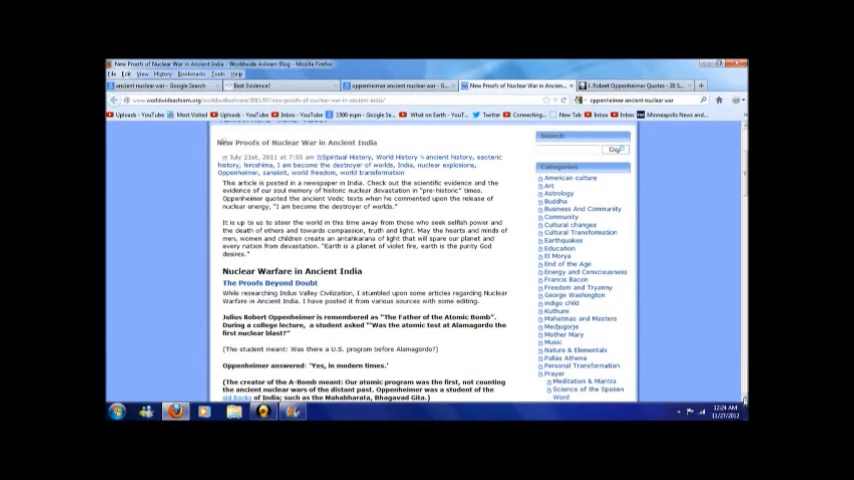
{"action": "scroll", "scroll_direction": "down", "scroll_amount": 3}
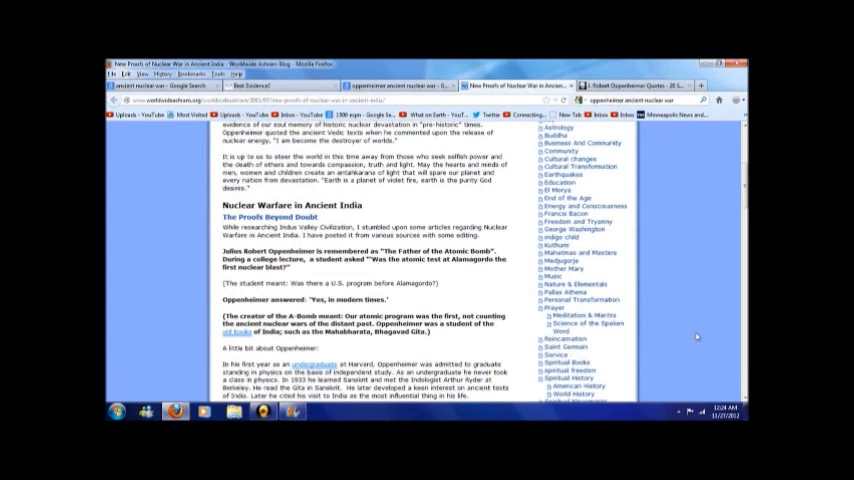
{"action": "mouse_move", "coordinate": [721, 368]}
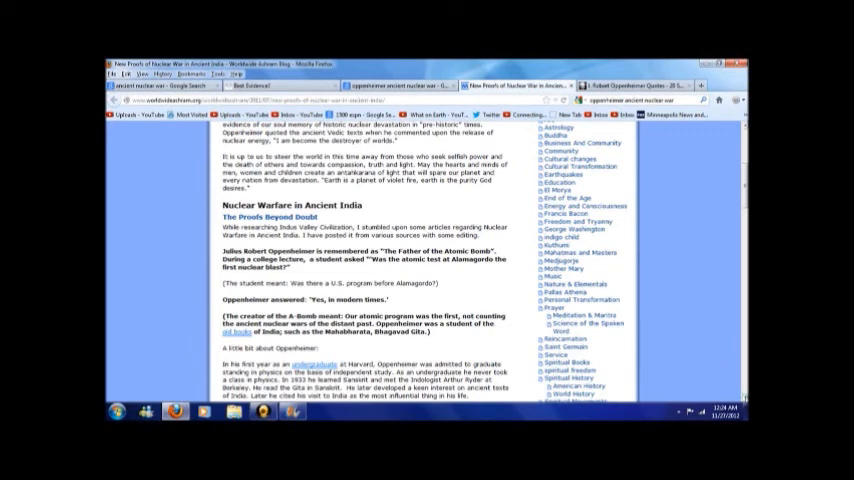
{"action": "scroll", "scroll_direction": "down", "scroll_amount": 3}
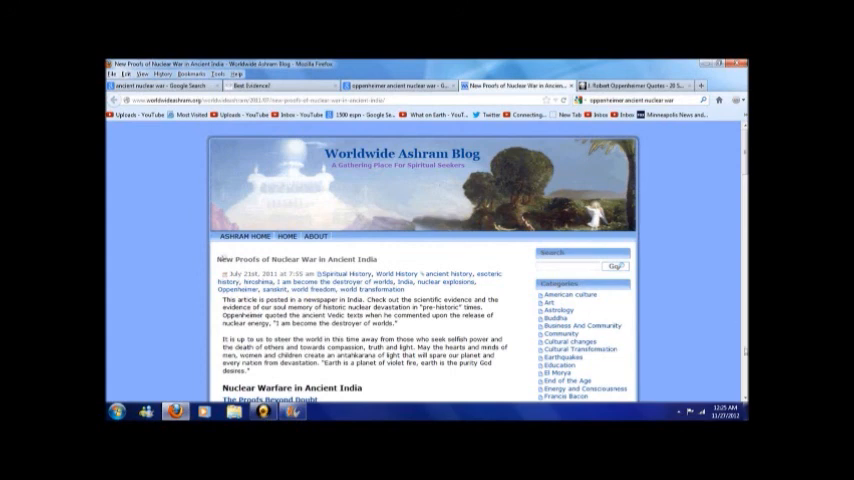
{"action": "scroll", "scroll_direction": "down", "scroll_amount": 3}
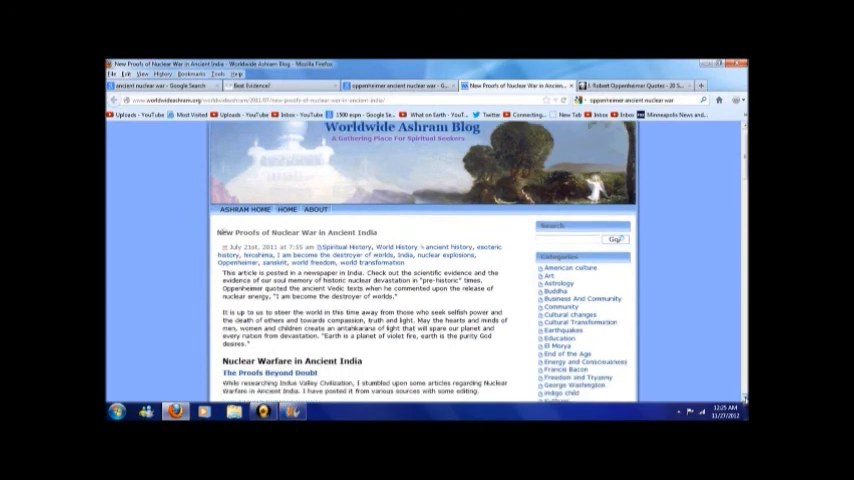
{"action": "scroll", "scroll_direction": "down", "scroll_amount": 3}
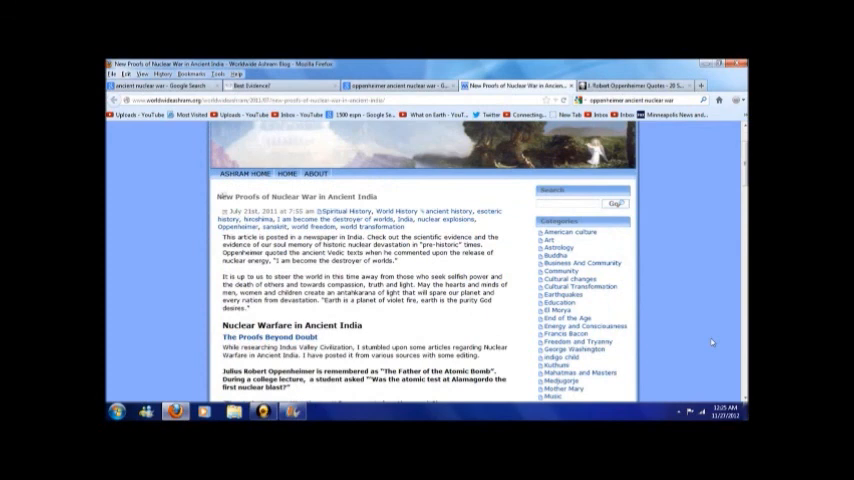